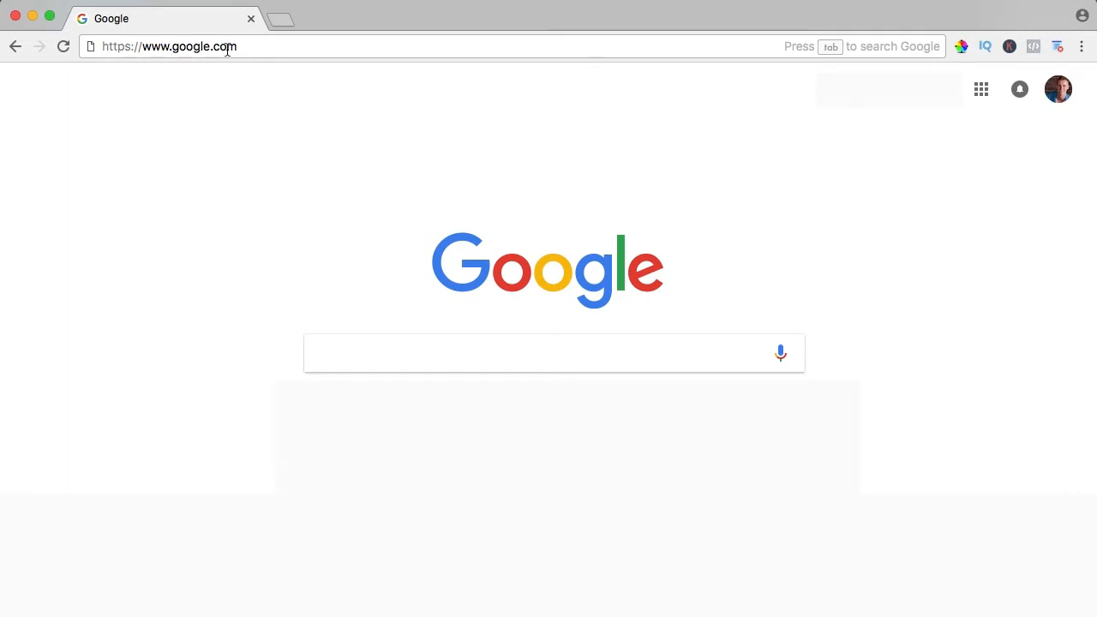
# Go to elementor2018.com in Chrome and open its Elementor Pro page.
pyautogui.write('elementor.com')
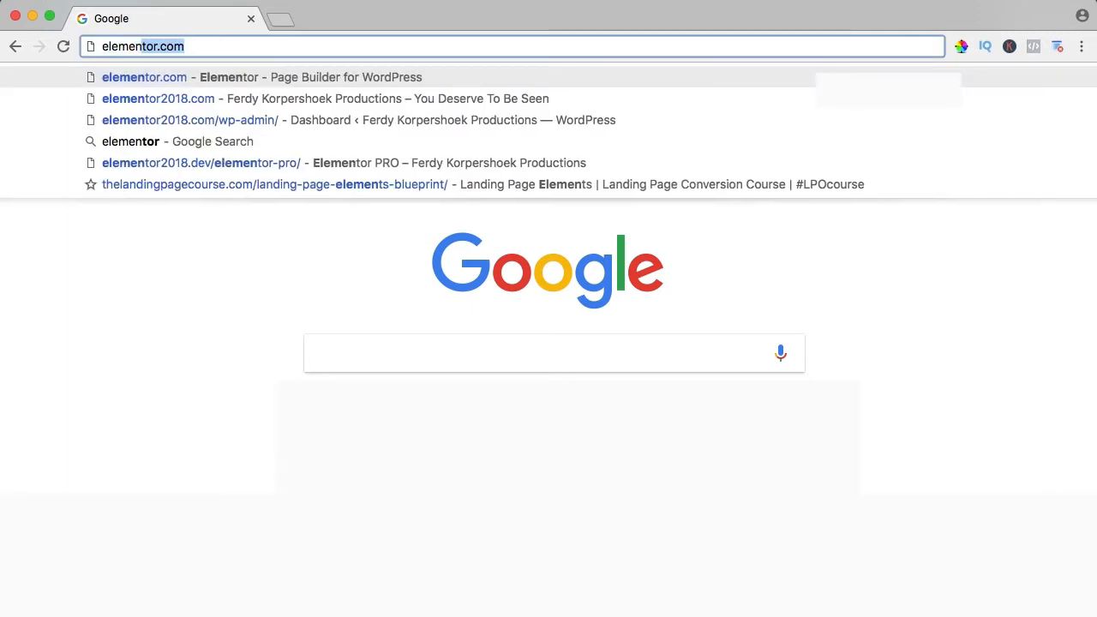
pyautogui.click(158, 98)
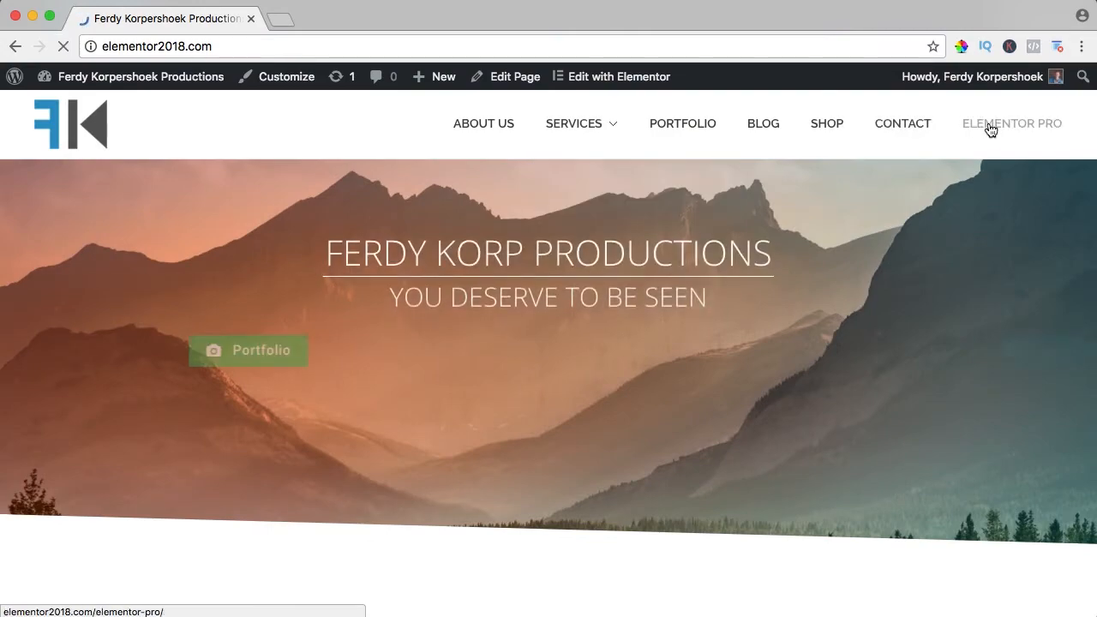
pyautogui.click(1011, 122)
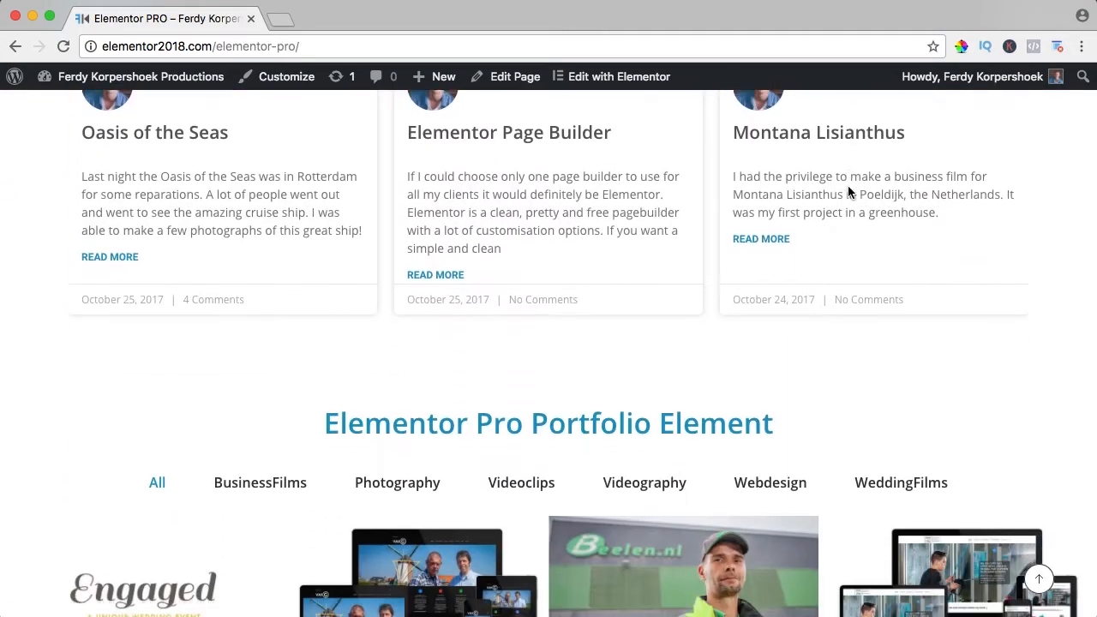
# Edit the page in Elementor and drop a Woo - Categories widget into the empty section.
pyautogui.click(619, 77)
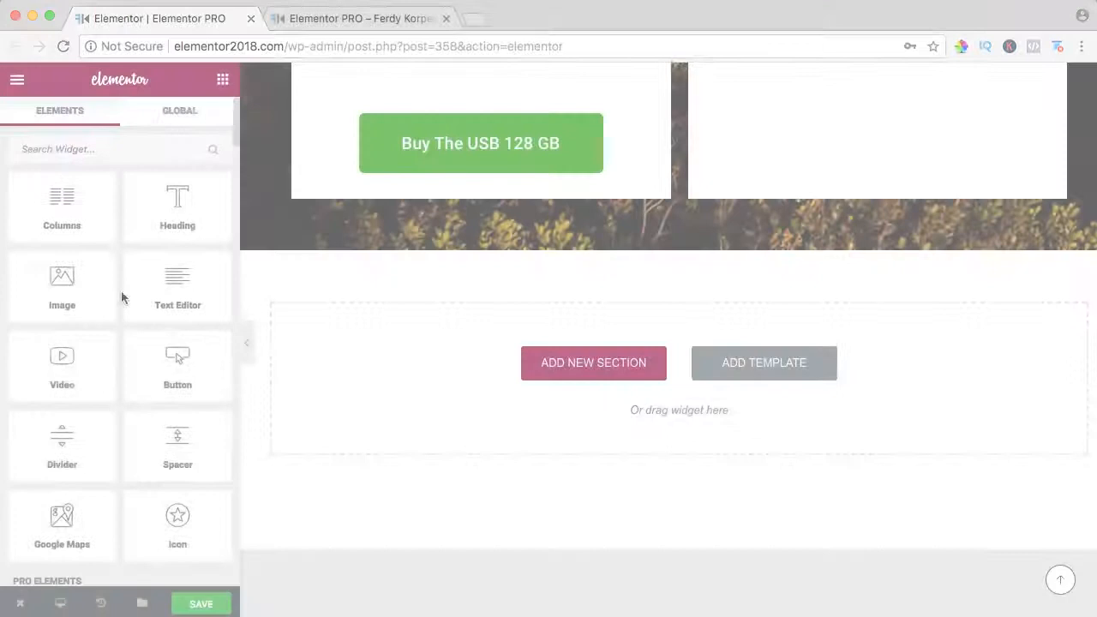
pyautogui.scroll(-3)
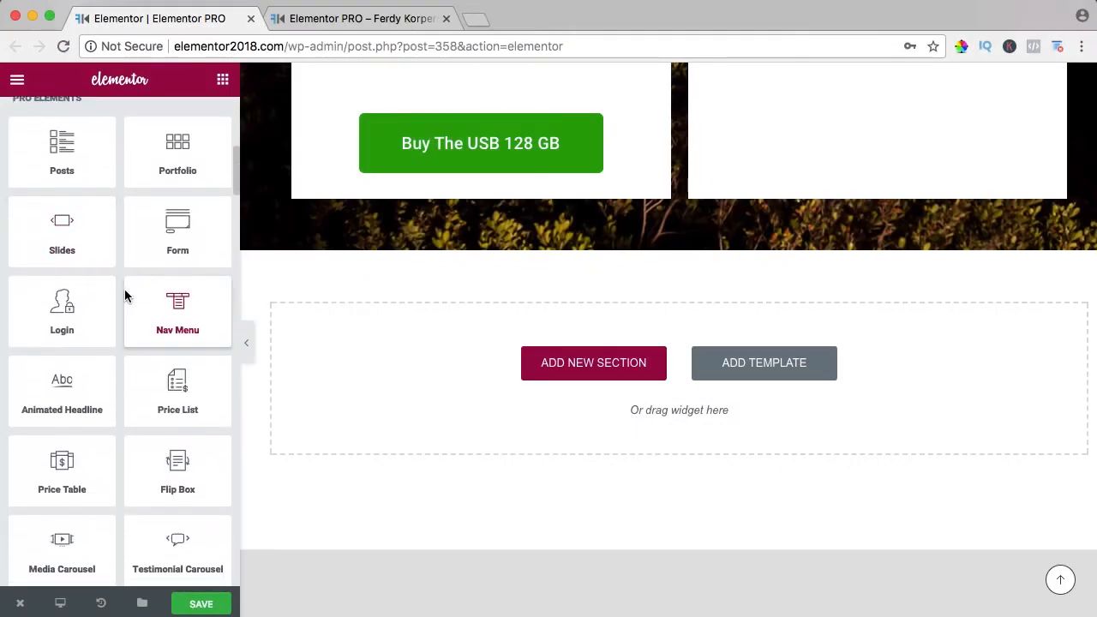
pyautogui.scroll(-3)
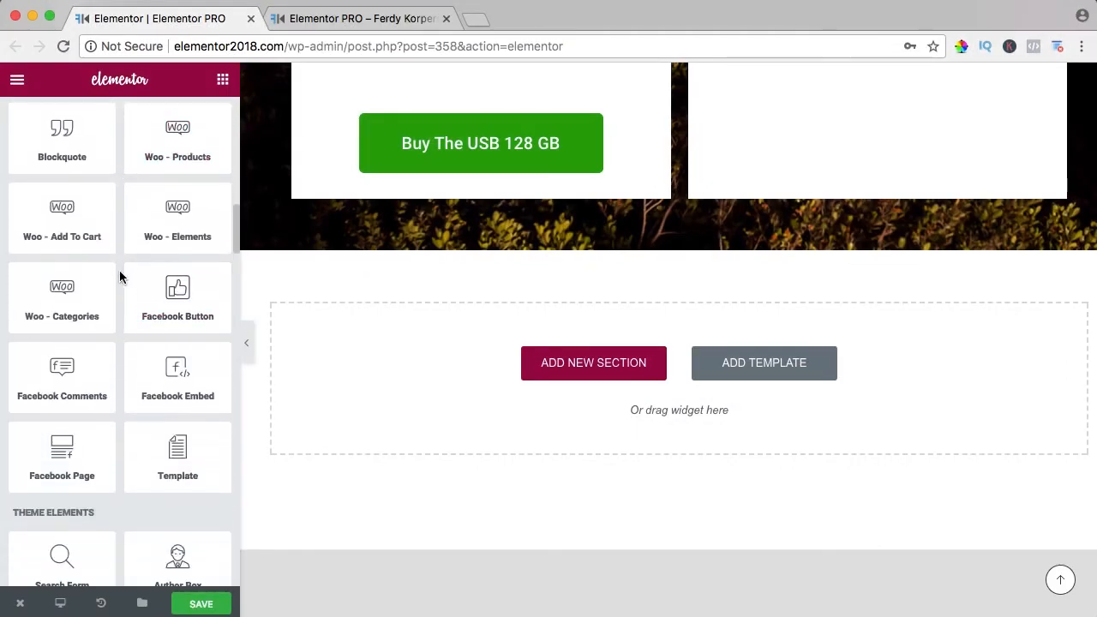
pyautogui.moveTo(62, 291); pyautogui.dragTo(461, 349)
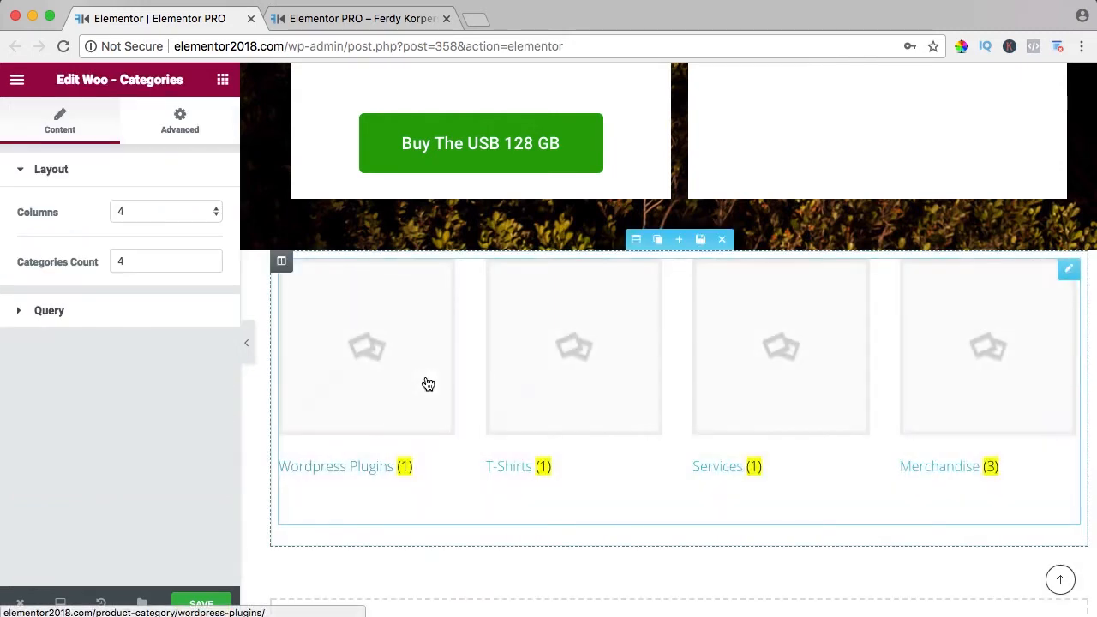
# Switch the widget's Columns to 3, return to 4, and edit Categories Count.
pyautogui.scroll(-3)
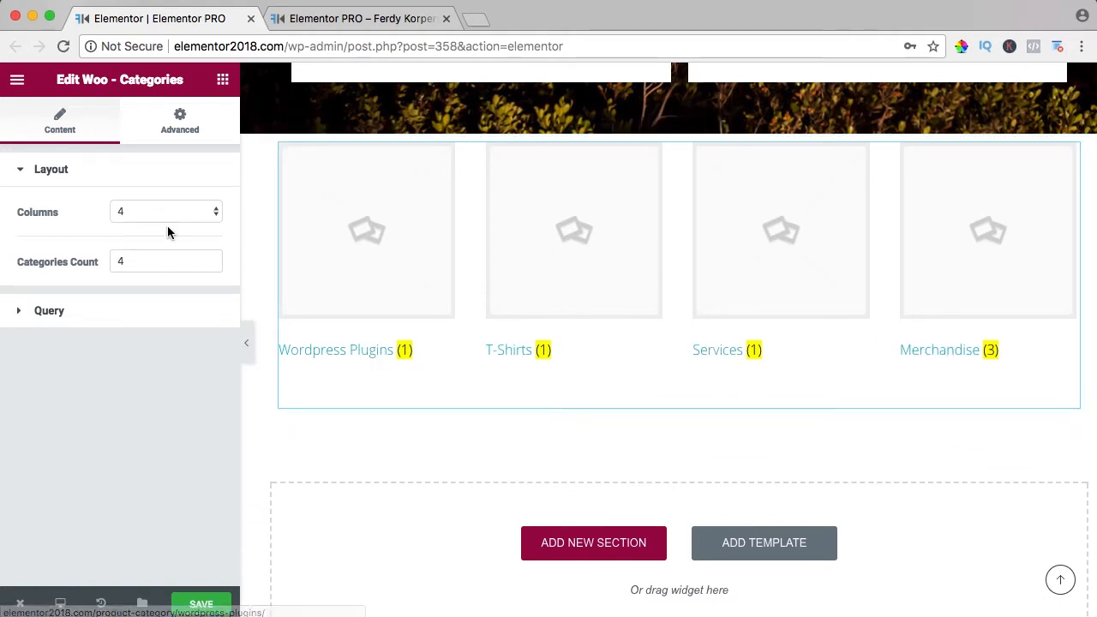
pyautogui.click(166, 212)
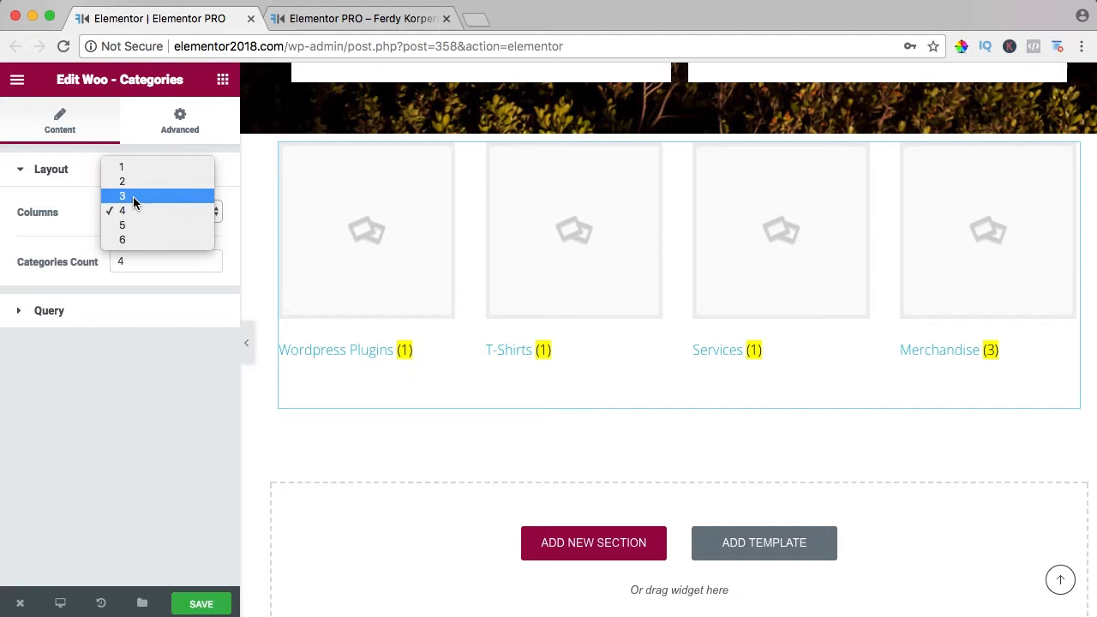
pyautogui.click(121, 180)
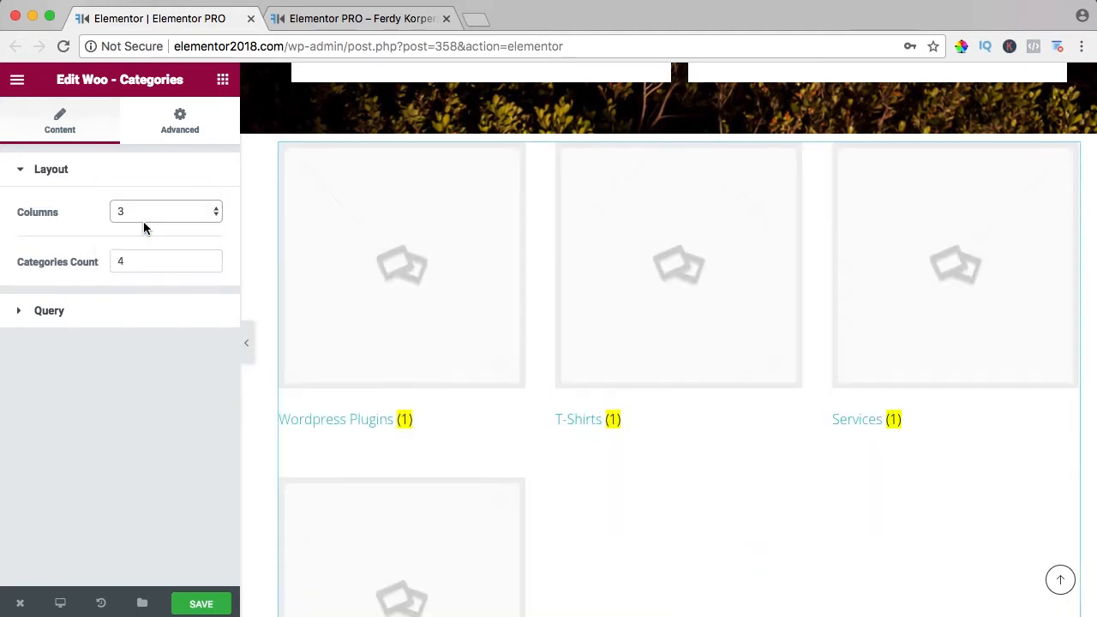
pyautogui.click(165, 211)
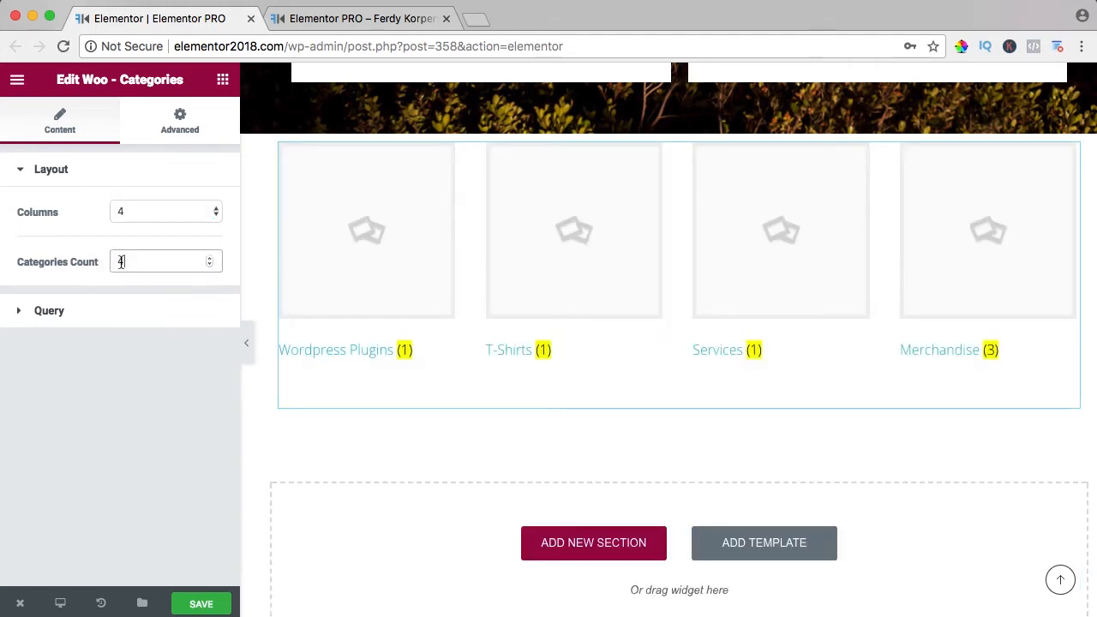
pyautogui.write('3')
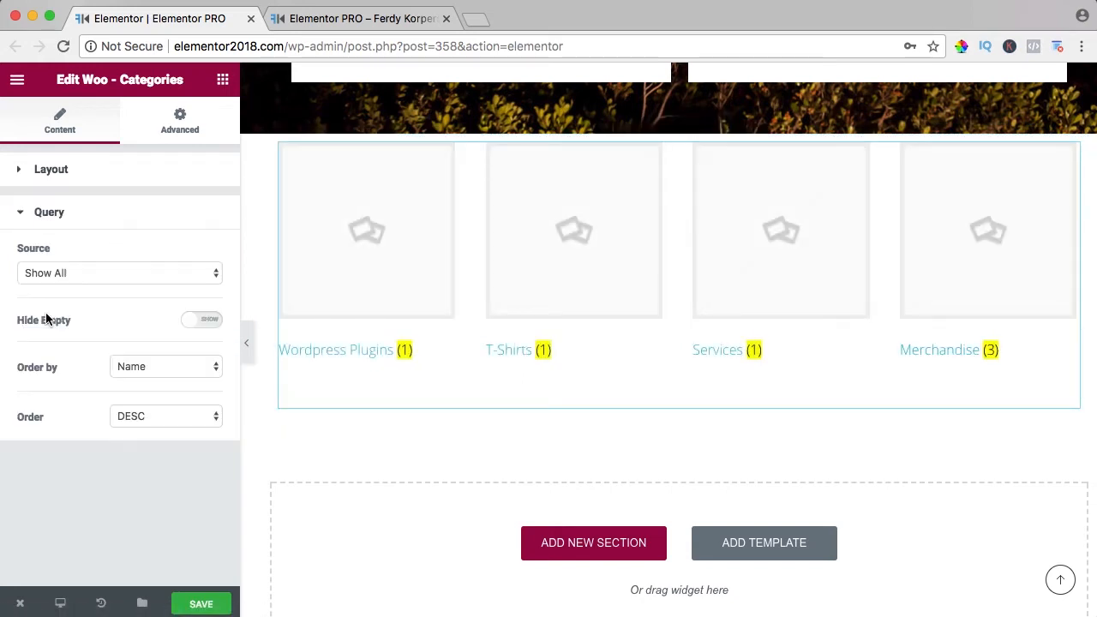
# Try By Parent source and Count ordering, ending on all categories in descending order.
pyautogui.click(120, 272)
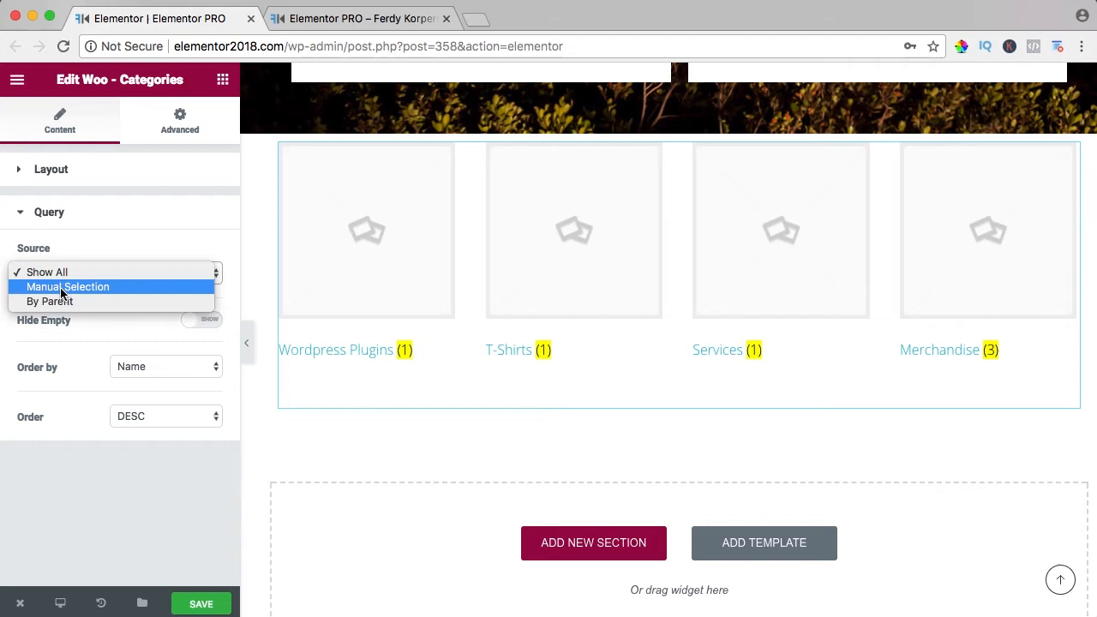
pyautogui.moveTo(52, 300)
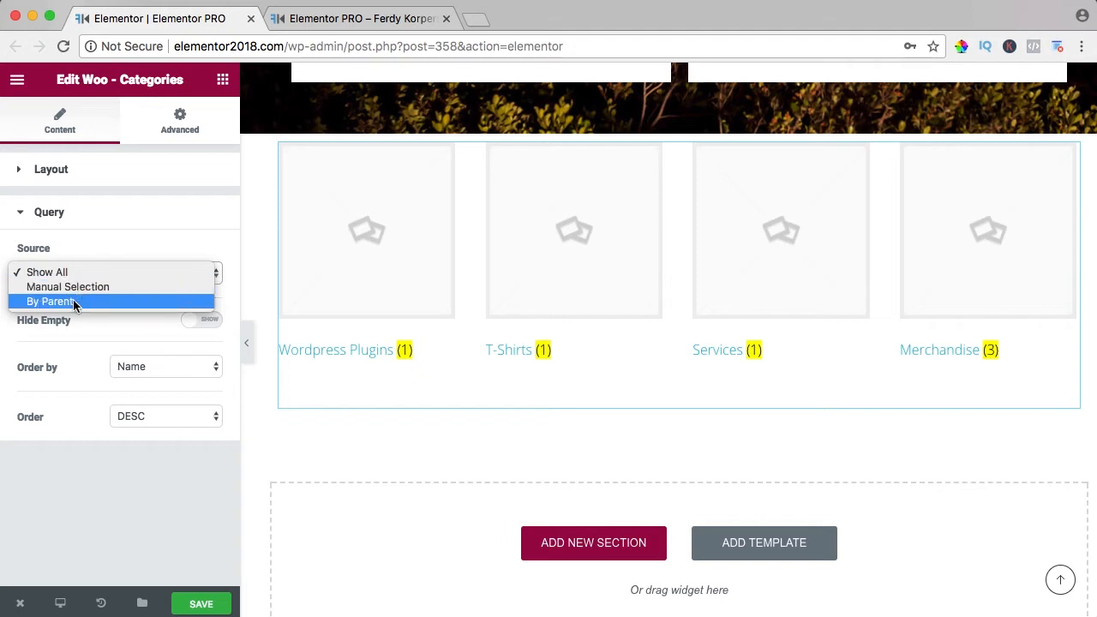
pyautogui.click(50, 300)
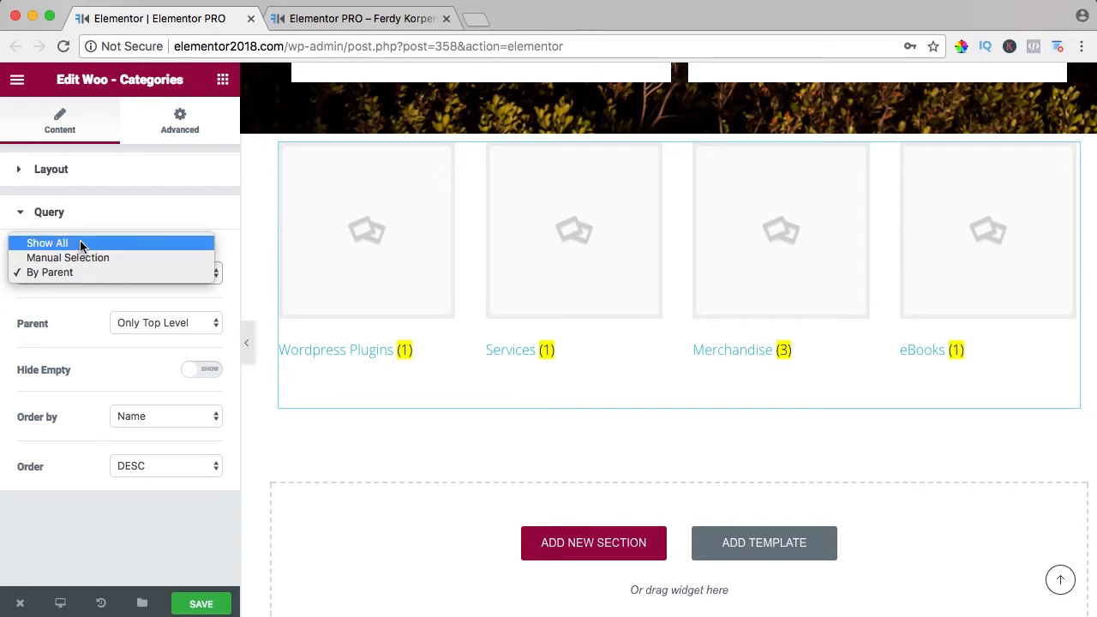
pyautogui.click(47, 242)
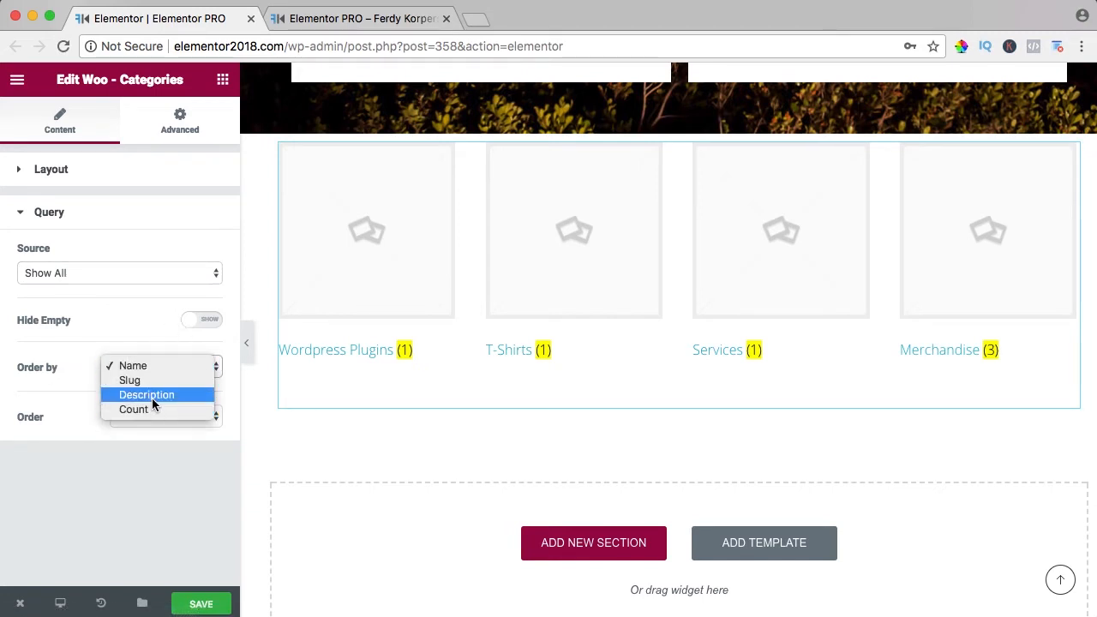
pyautogui.moveTo(150, 414)
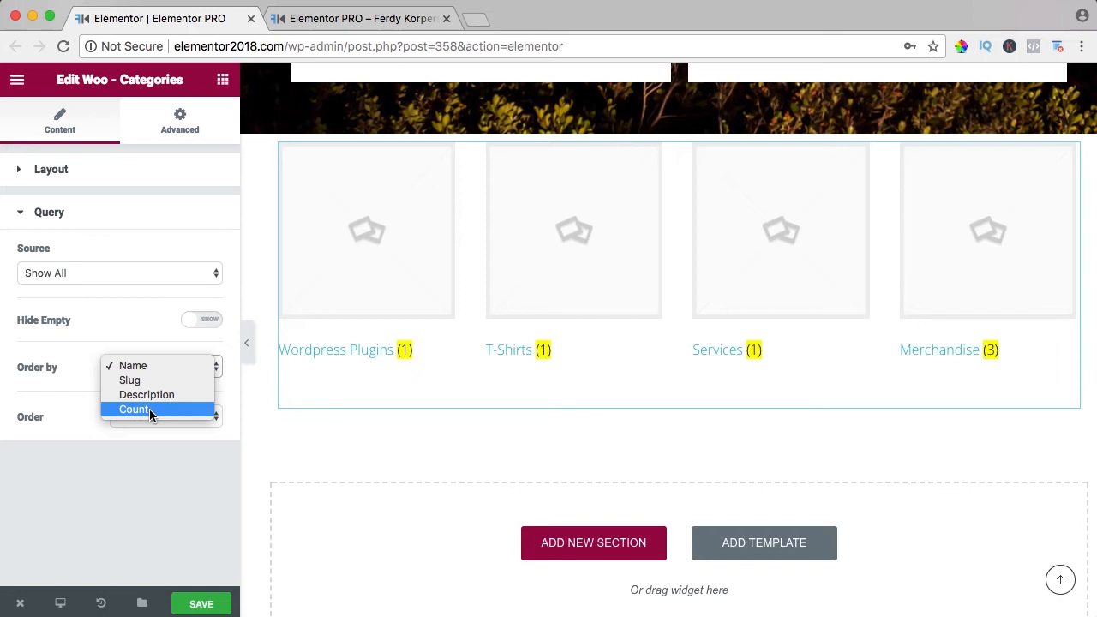
pyautogui.click(135, 409)
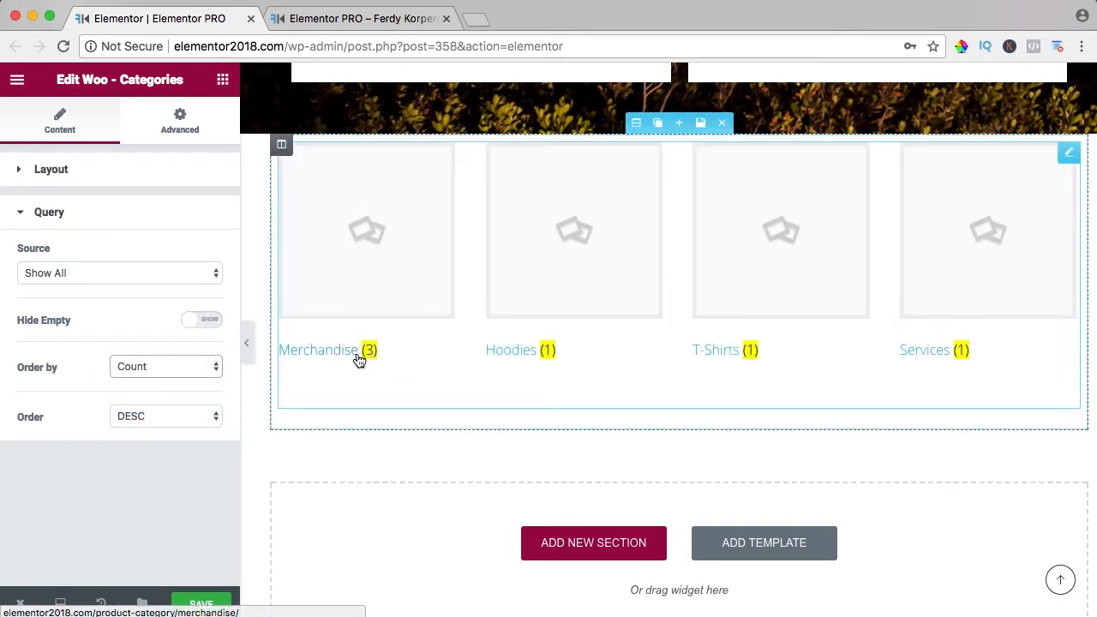
pyautogui.click(165, 415)
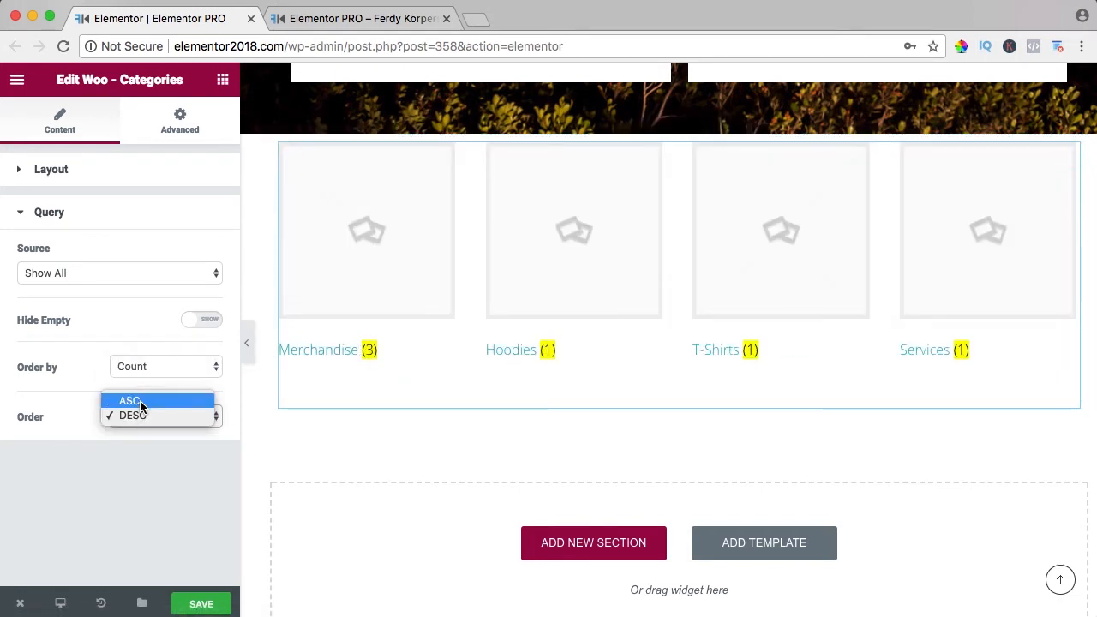
pyautogui.click(132, 416)
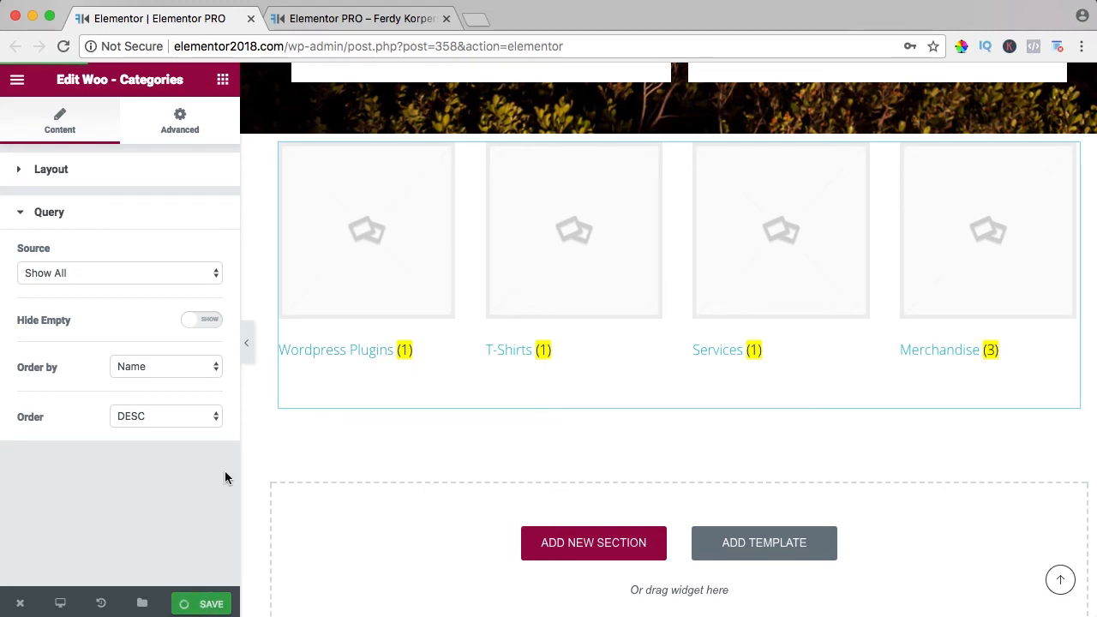
# In WordPress admin, edit the Merchandise product category and start adding its thumbnail image.
pyautogui.click(359, 18)
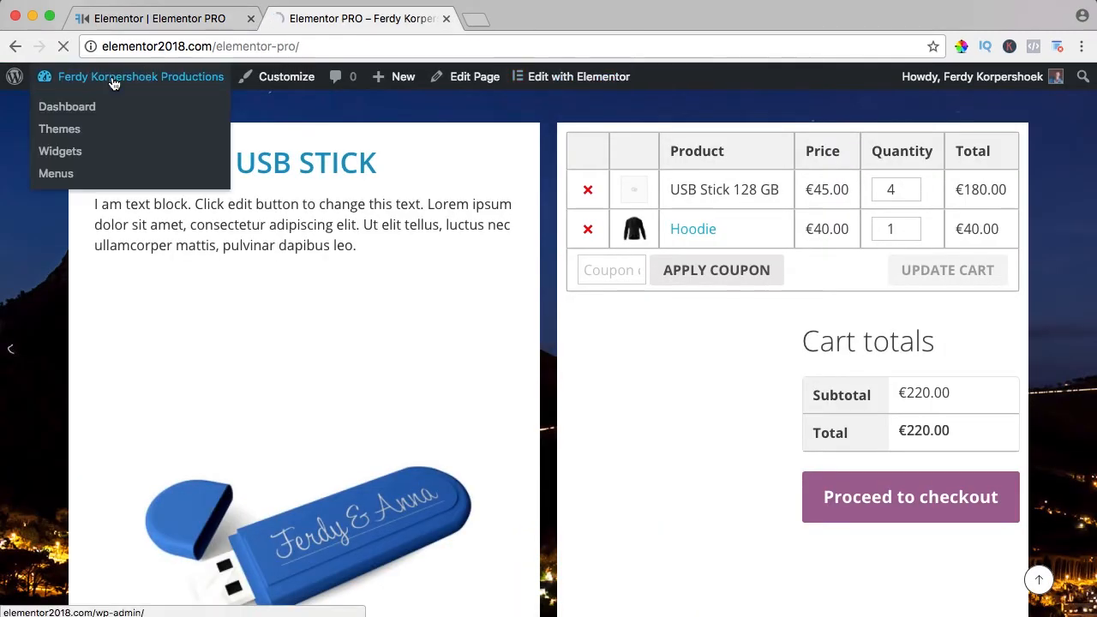
pyautogui.click(67, 106)
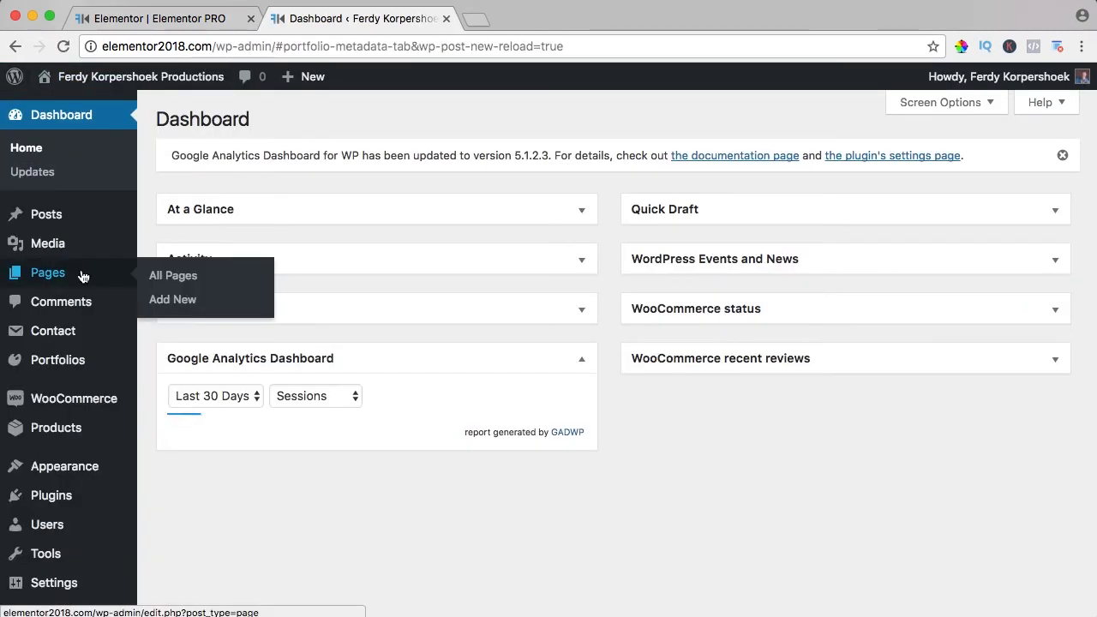
pyautogui.moveTo(56, 427)
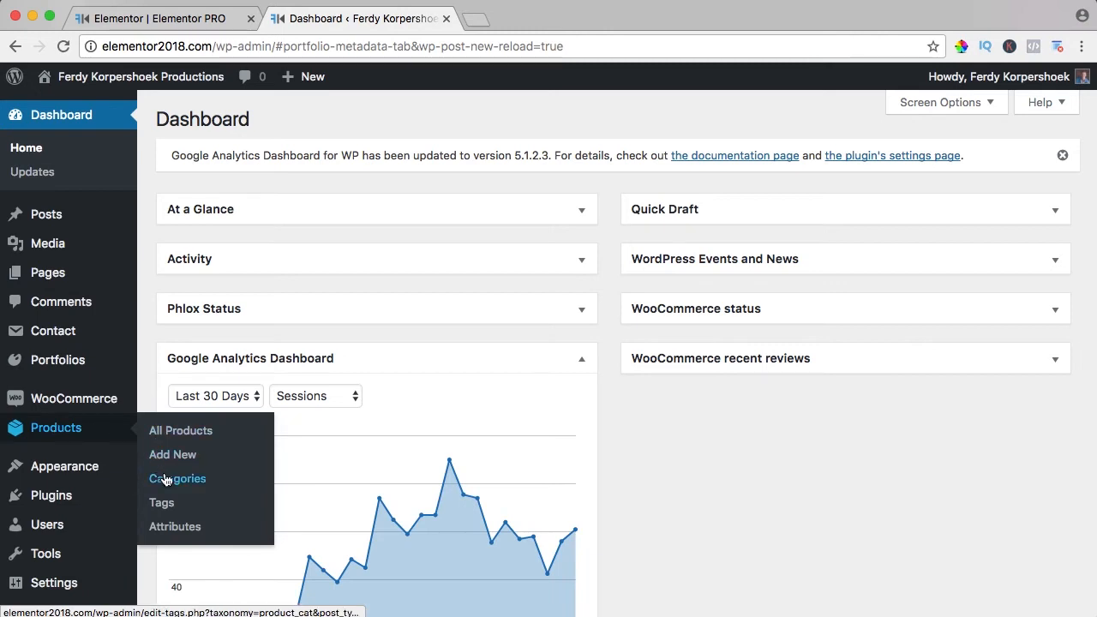
pyautogui.click(178, 478)
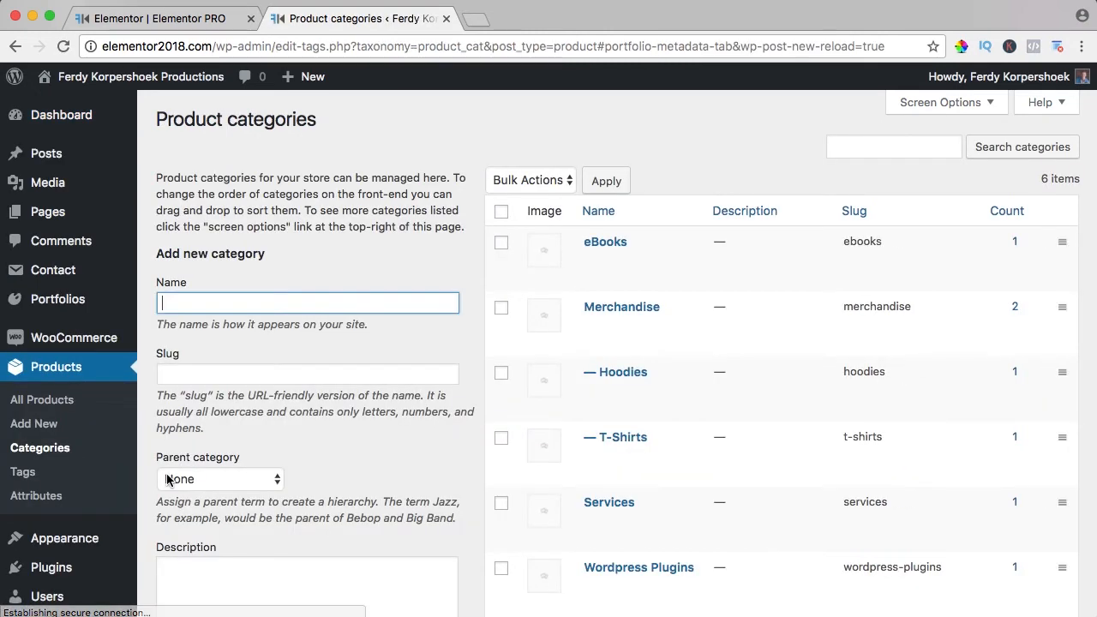
pyautogui.moveTo(621, 306)
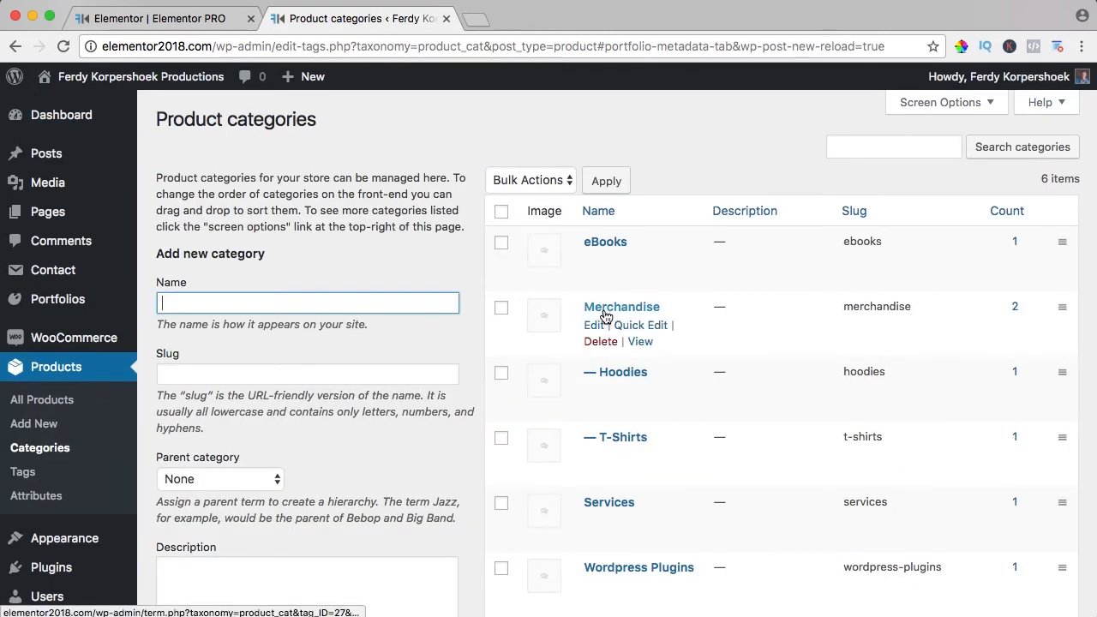
pyautogui.click(593, 325)
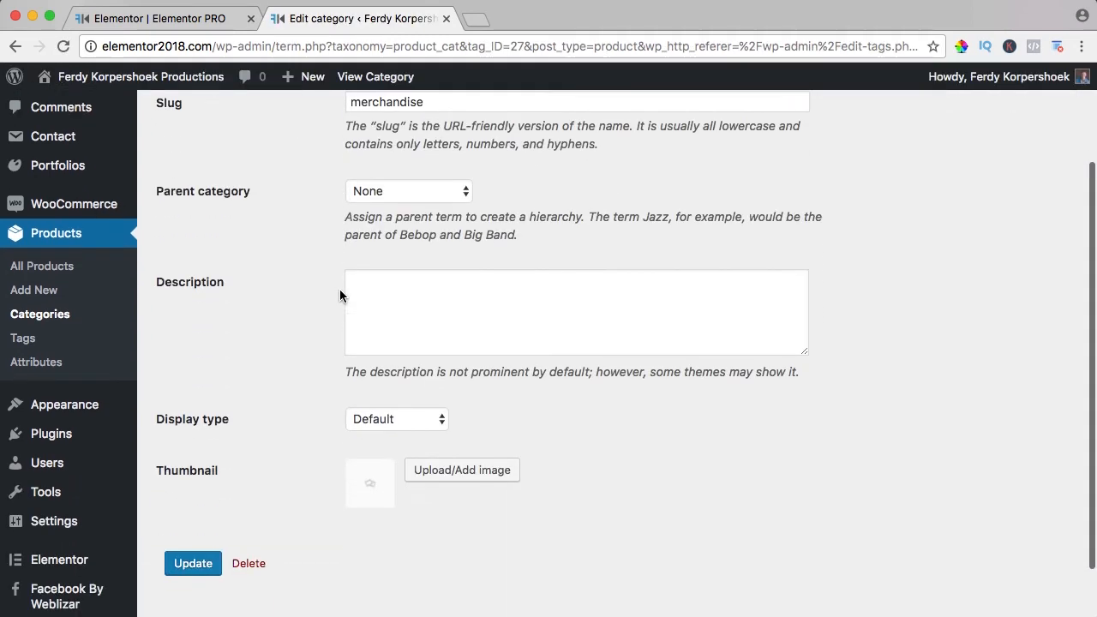
pyautogui.click(461, 469)
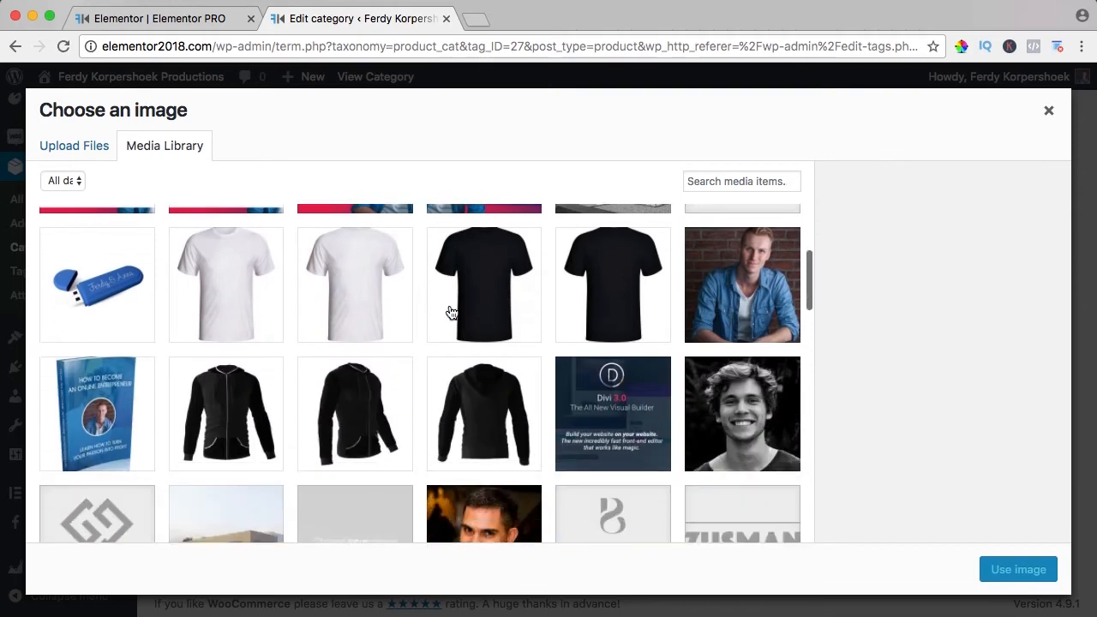
# Set the black hoodie as Merchandise's thumbnail, update the category, and open the live page.
pyautogui.click(225, 392)
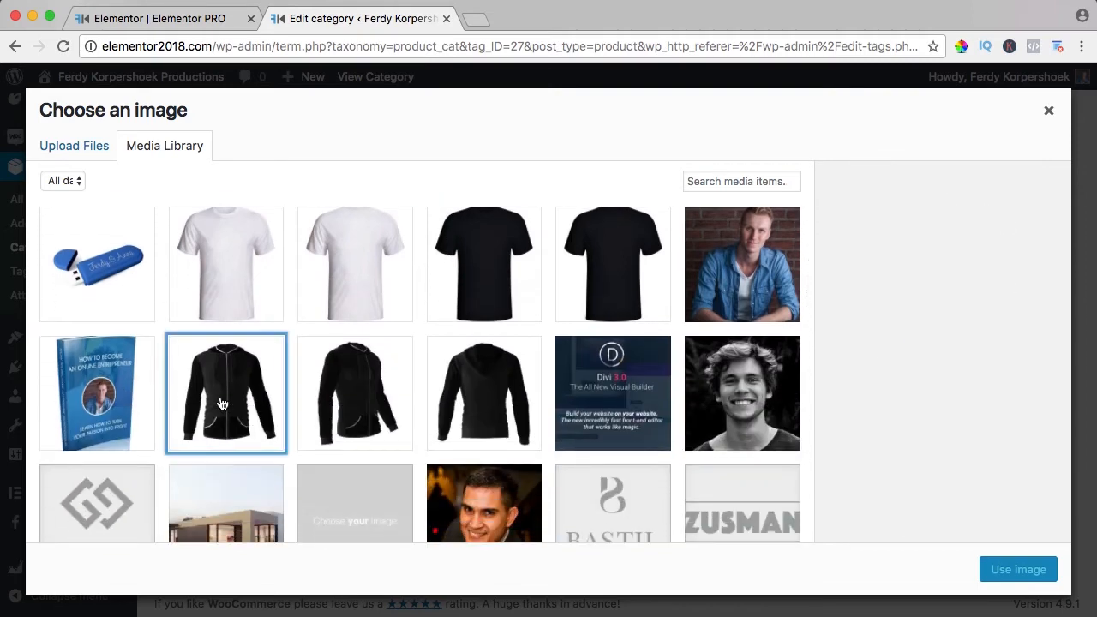
pyautogui.click(1017, 569)
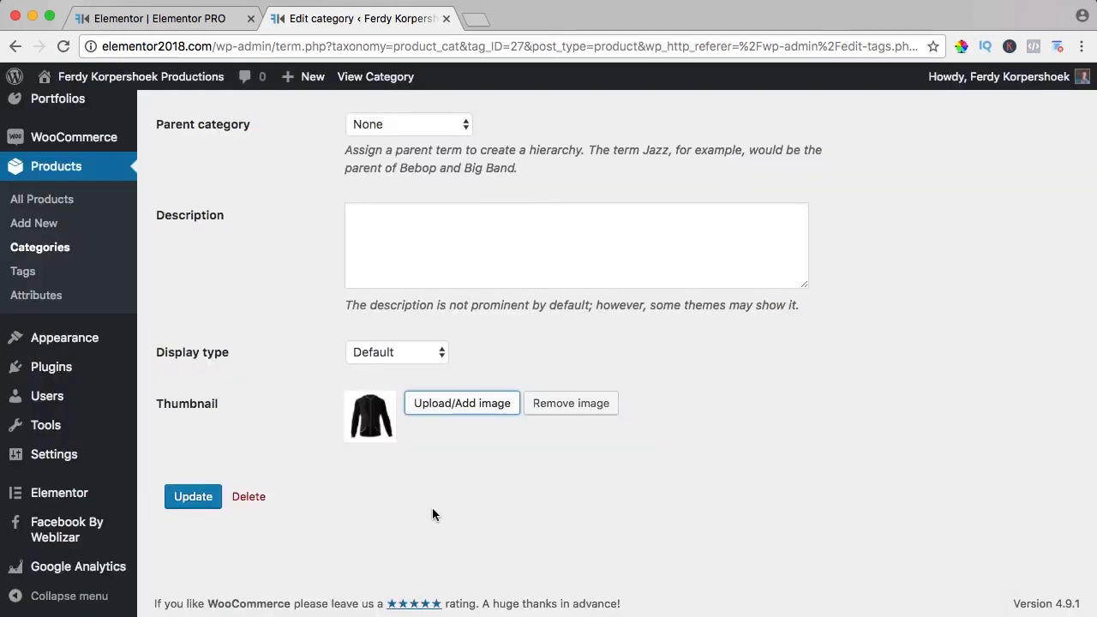
pyautogui.click(193, 496)
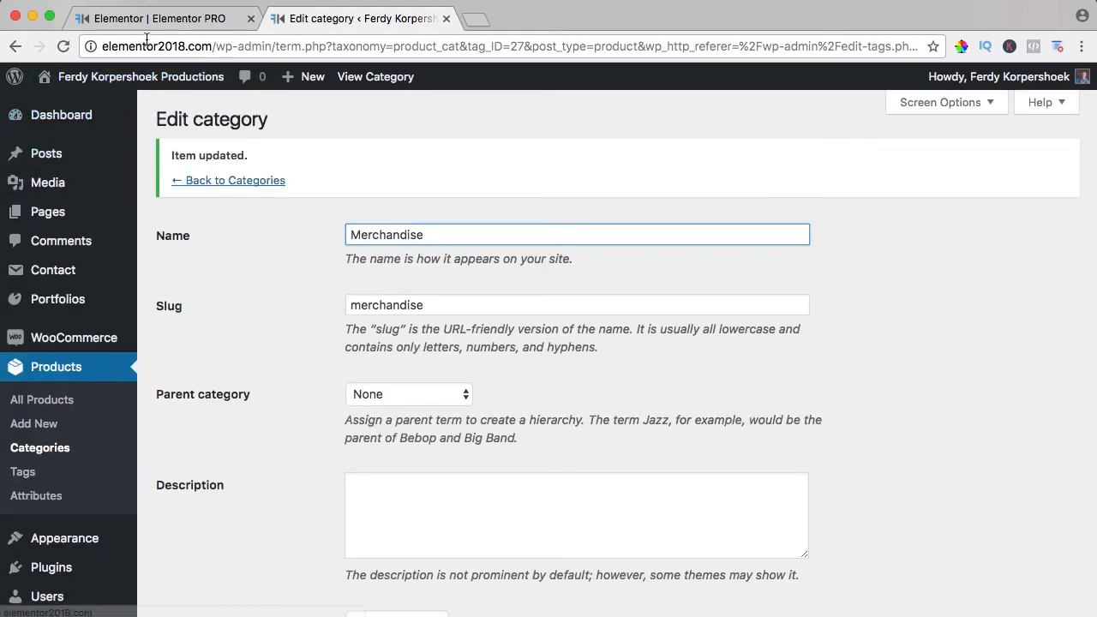
pyautogui.click(159, 18)
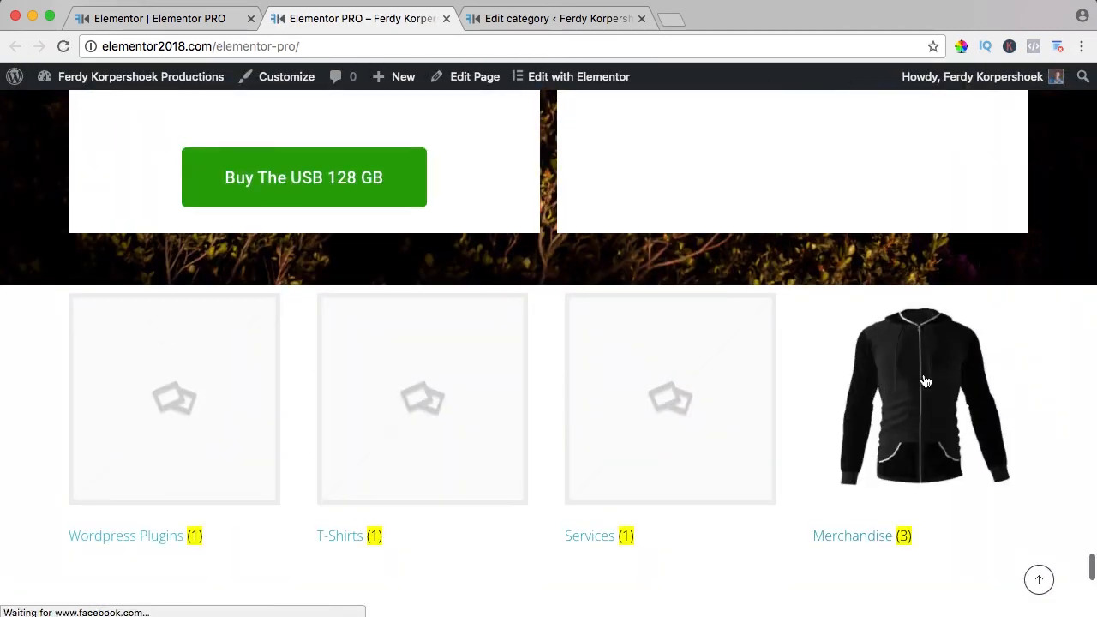
# Open Merchandise from the categories grid and browse its Hoodie, T-Shirt and USB Stick listings.
pyautogui.scroll(-3)
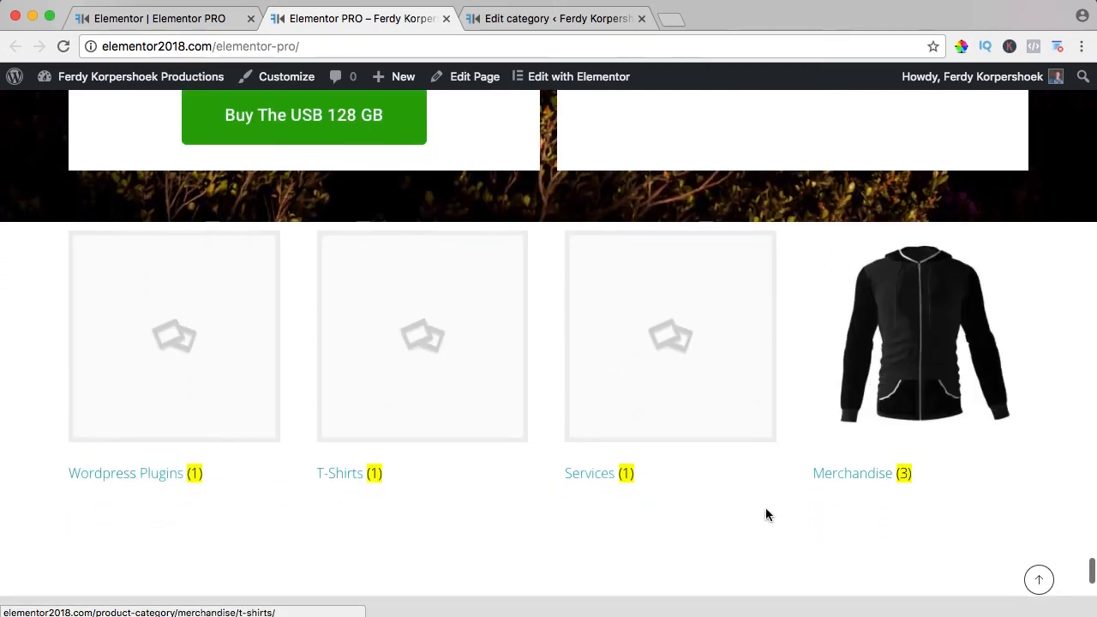
pyautogui.click(851, 472)
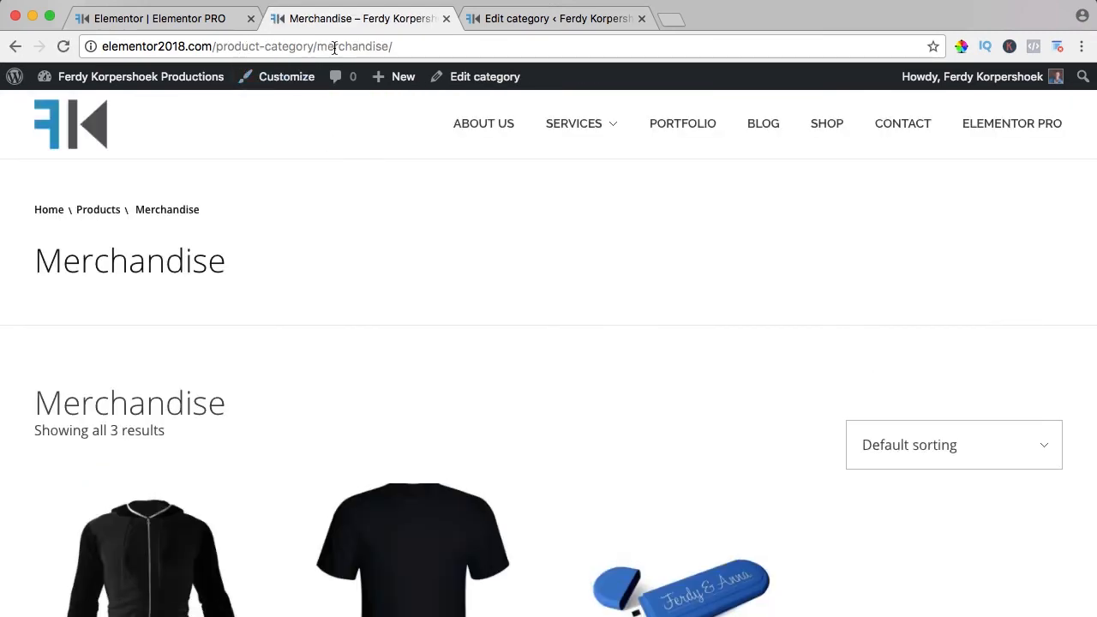
pyautogui.scroll(-3)
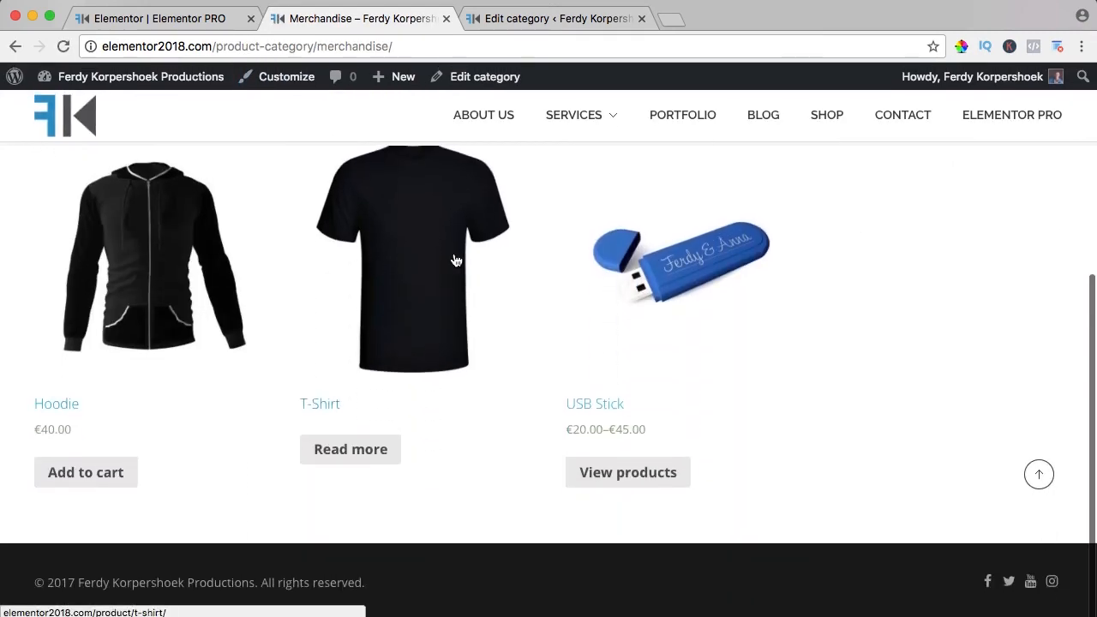
pyautogui.moveTo(81, 462)
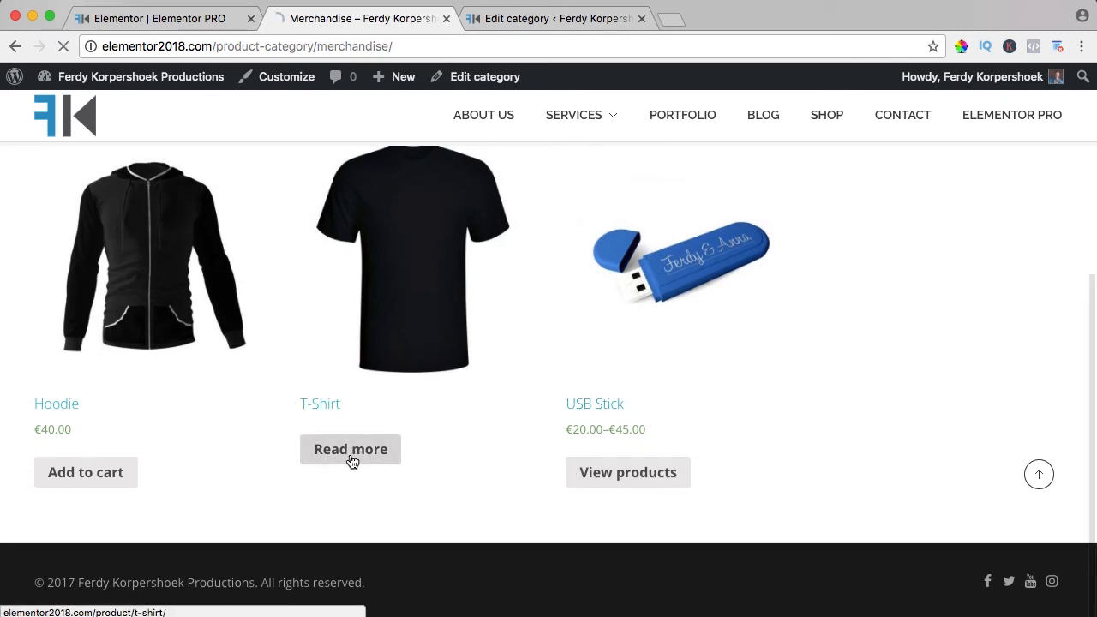
# Select size M and colour White on the T-Shirt product page, then scroll the page.
pyautogui.click(350, 449)
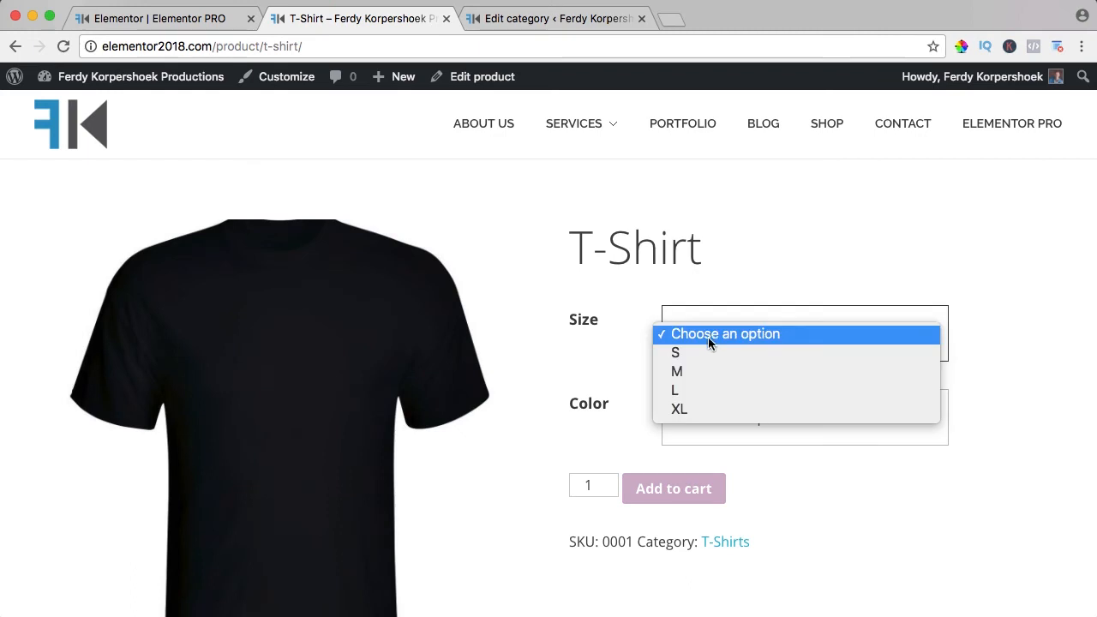
pyautogui.click(676, 371)
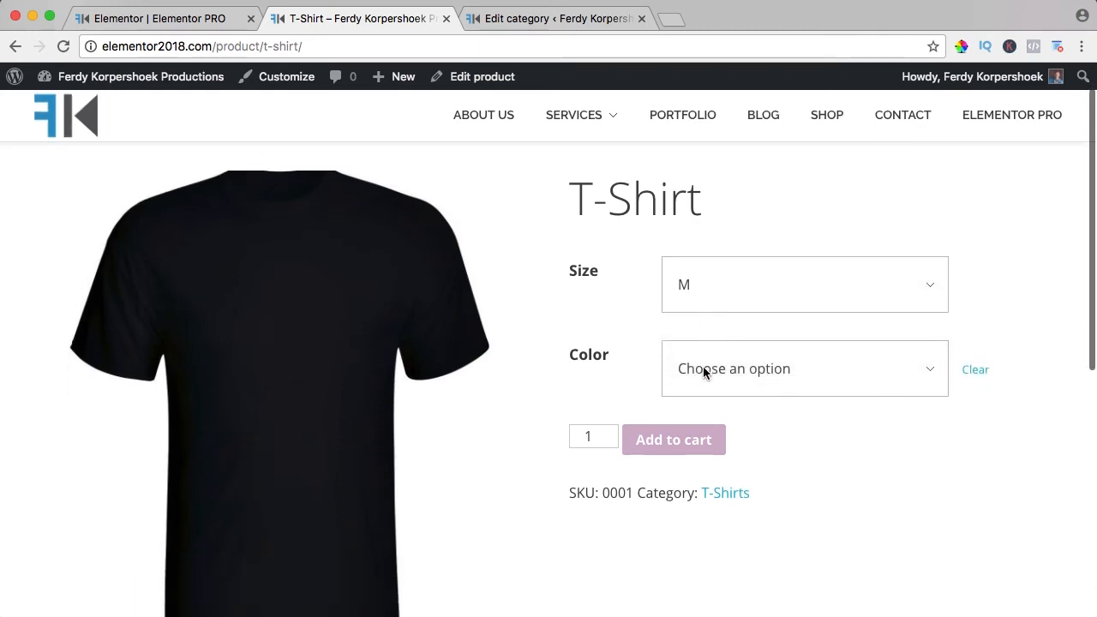
pyautogui.click(803, 369)
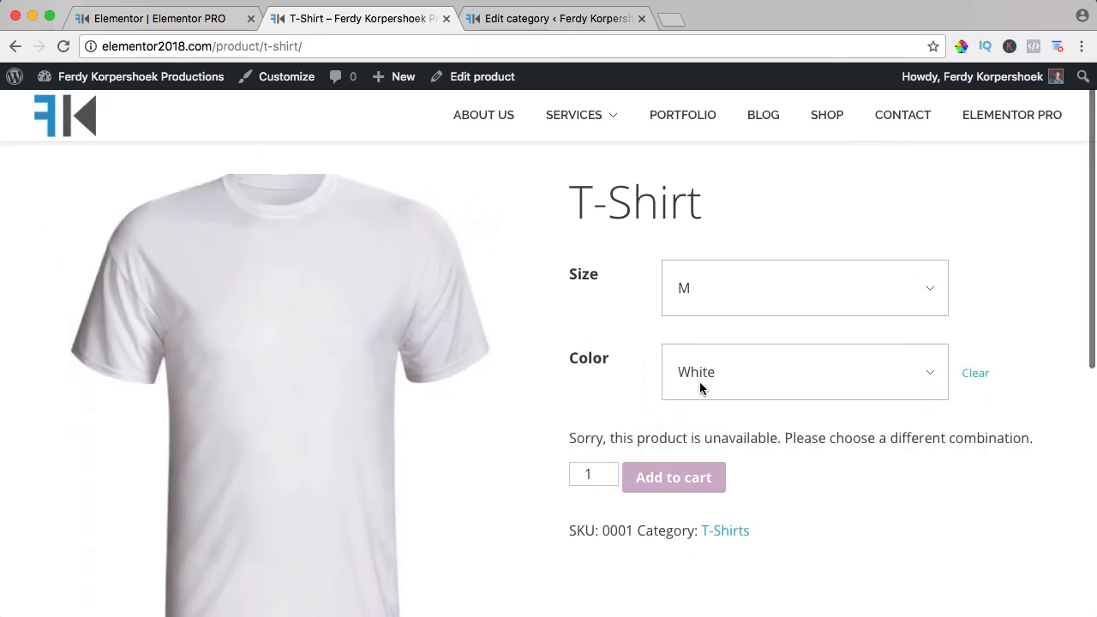
pyautogui.scroll(-3)
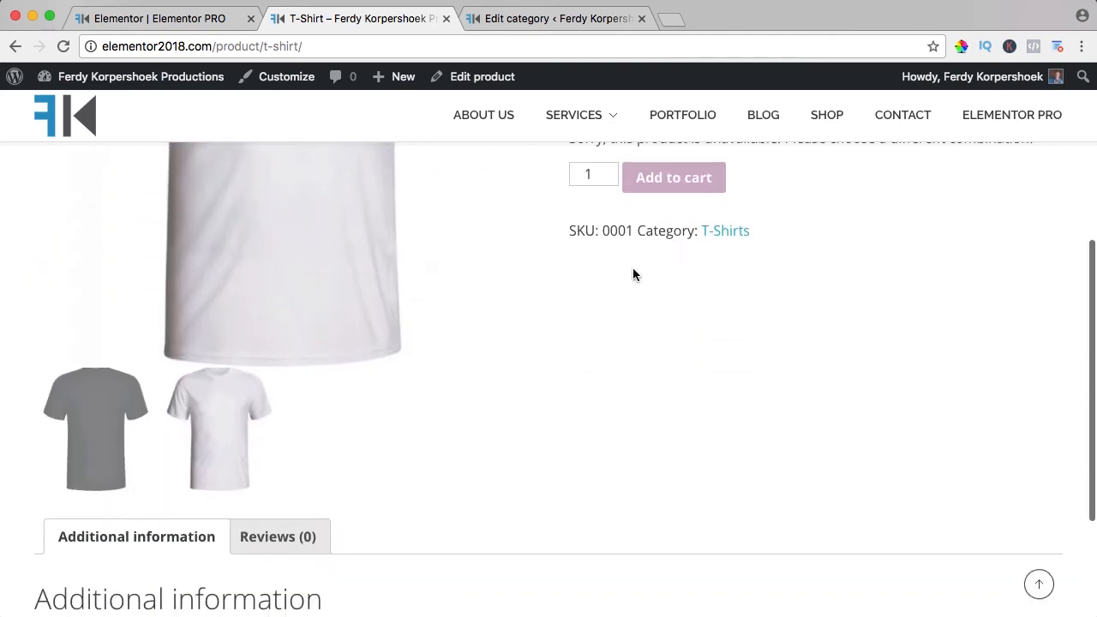
pyautogui.scroll(3)
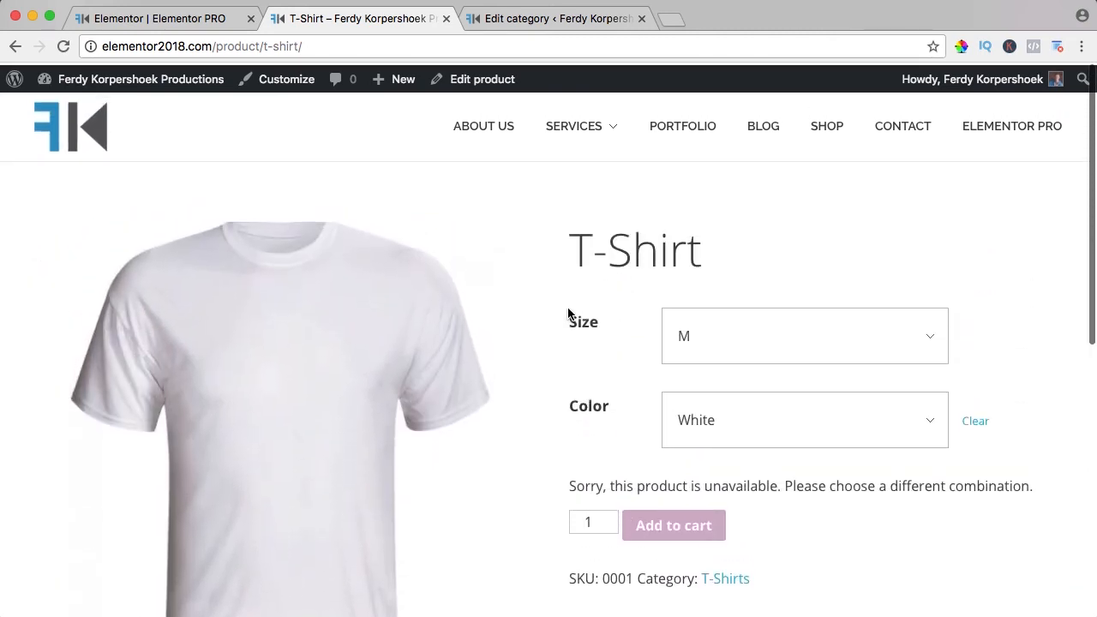
pyautogui.click(972, 77)
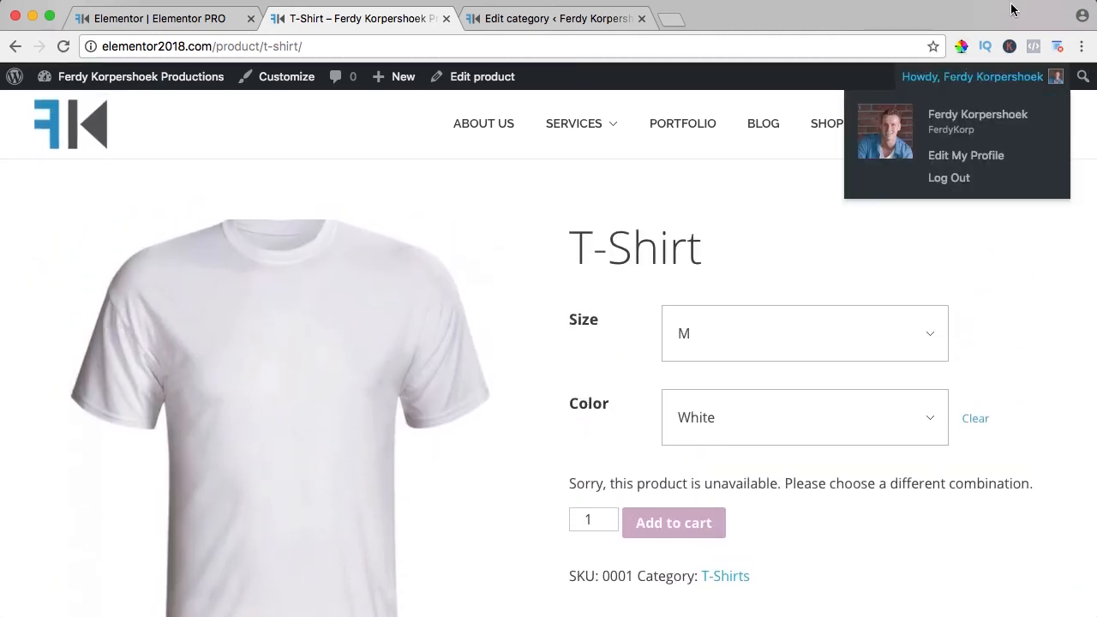
pyautogui.scroll(-3)
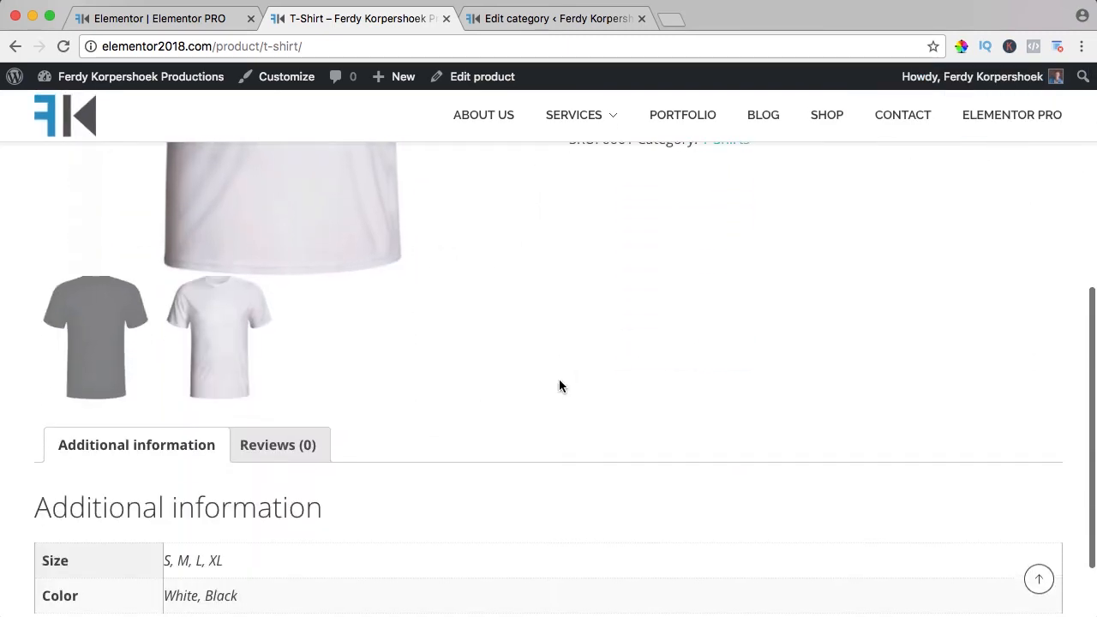